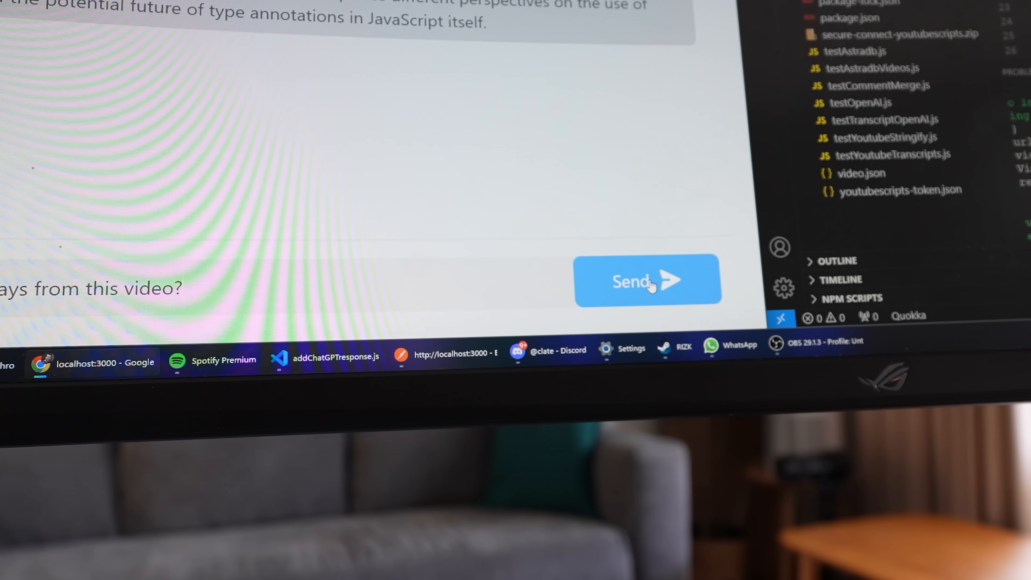
Step: Post 'What are three take aways from this video?' to the chat conversation
{"action": "left_click", "coordinate": [647, 280]}
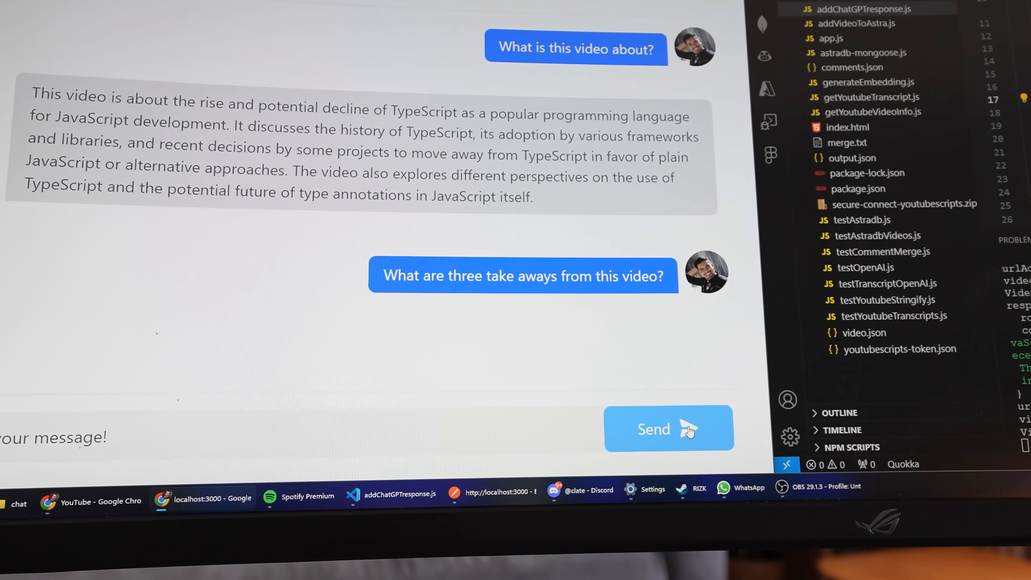
{"action": "left_click", "coordinate": [668, 428]}
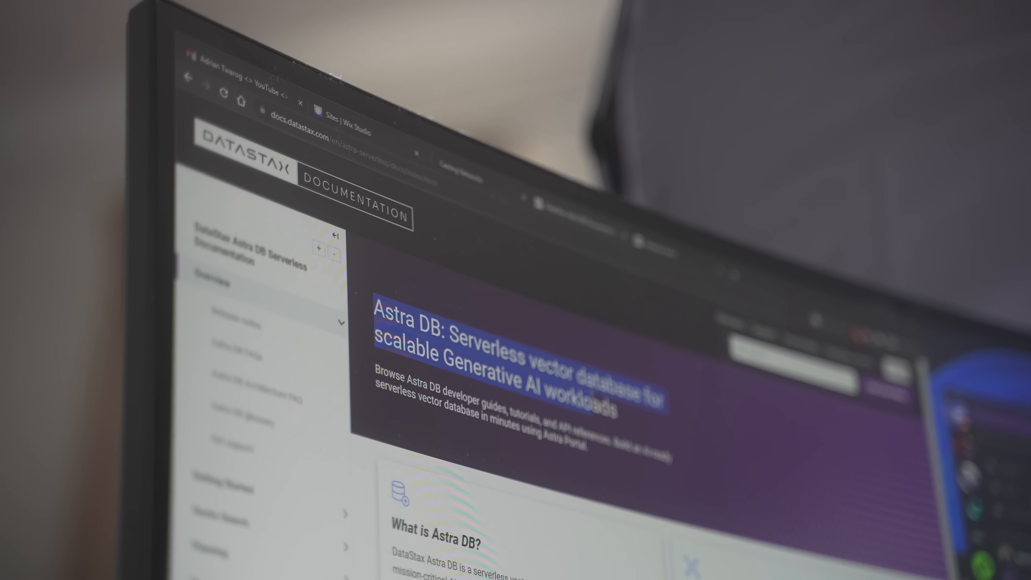
Step: Enter 'npm install cassandra-driver' in the project terminal
{"action": "type", "text": "npm install cassandra-driver"}
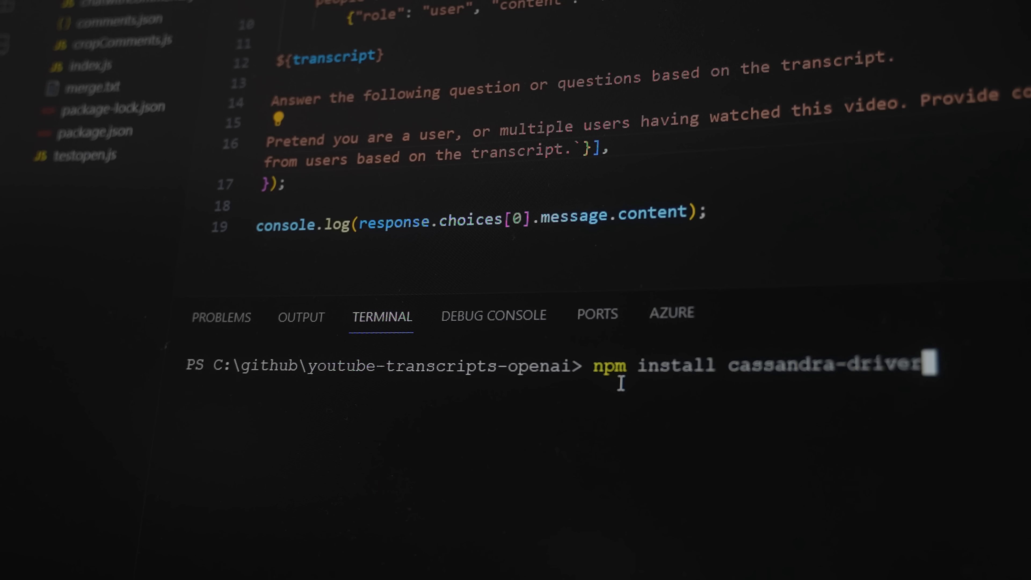